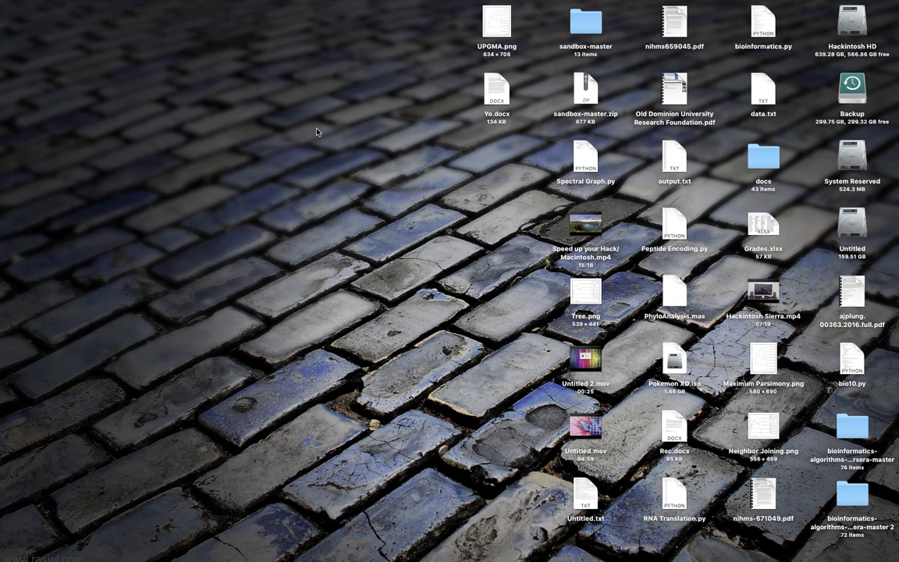
{"action": "mouse_move", "coordinate": [298, 135]}
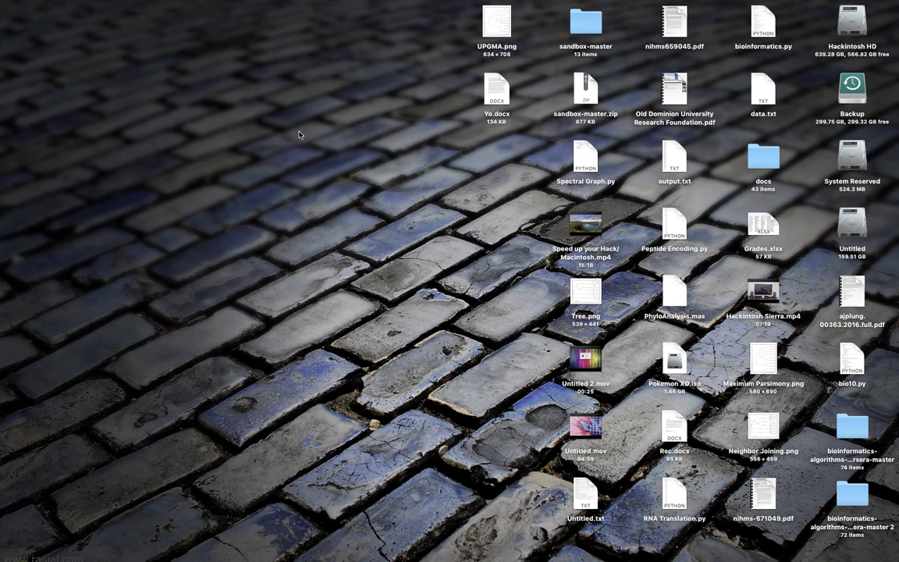
{"action": "mouse_move", "coordinate": [311, 436]}
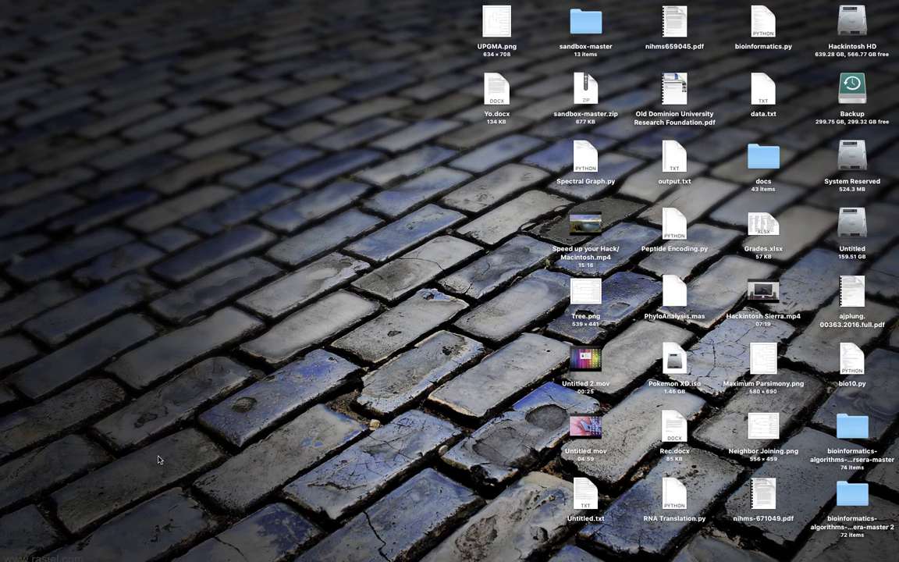
{"action": "mouse_move", "coordinate": [285, 544]}
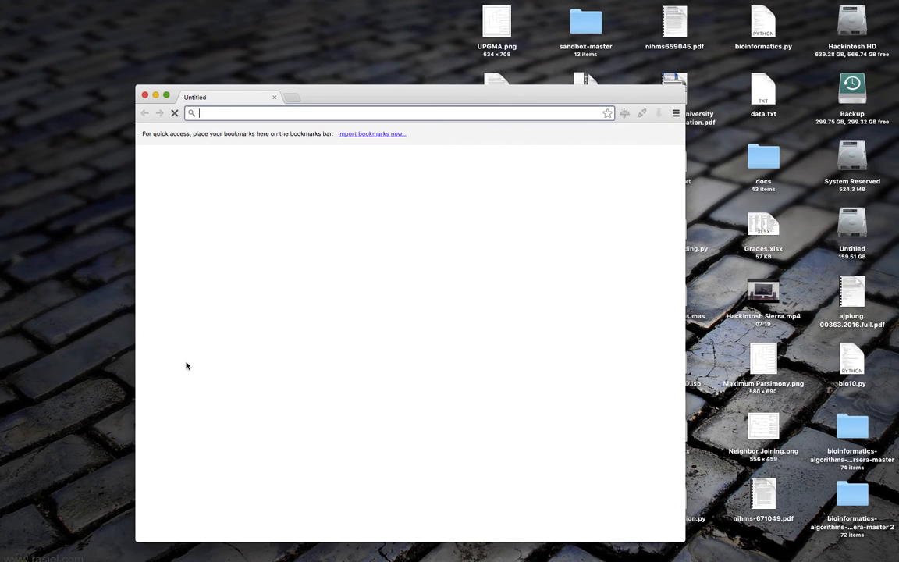
{"action": "mouse_move", "coordinate": [267, 216]}
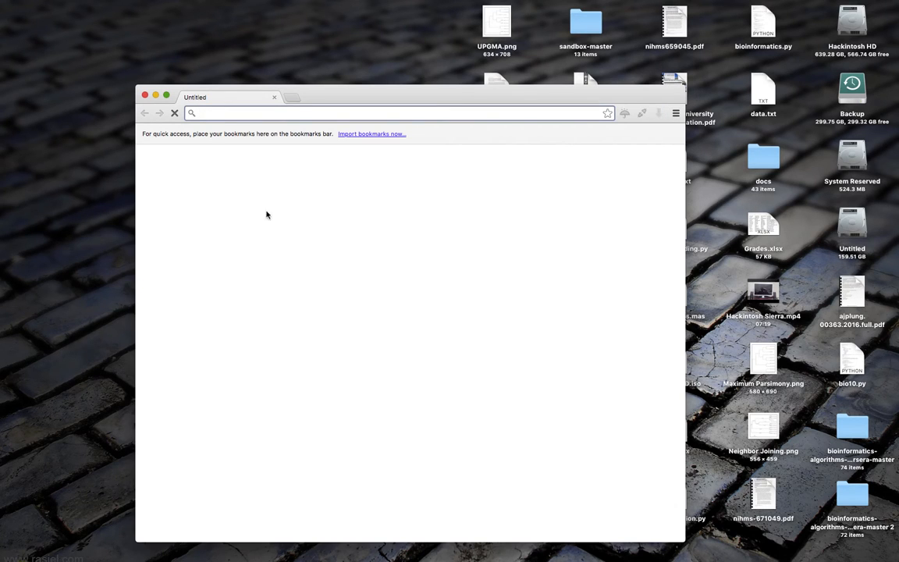
- Drag the Epic Privacy Browser window rightward by its title bar while the New Tab page loads
{"action": "left_click_drag", "start_coordinate": [411, 96], "coordinate": [415, 76]}
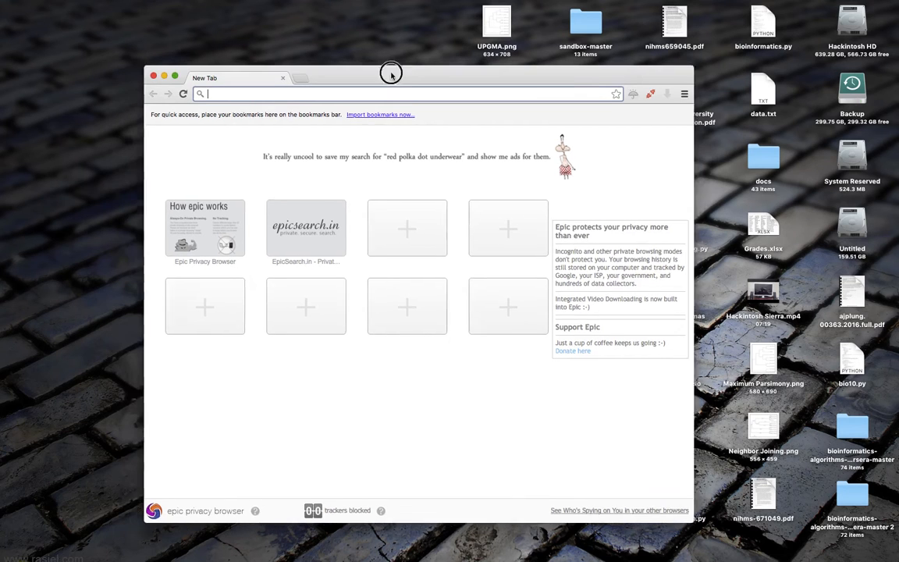
{"action": "left_click_drag", "start_coordinate": [391, 73], "coordinate": [419, 78]}
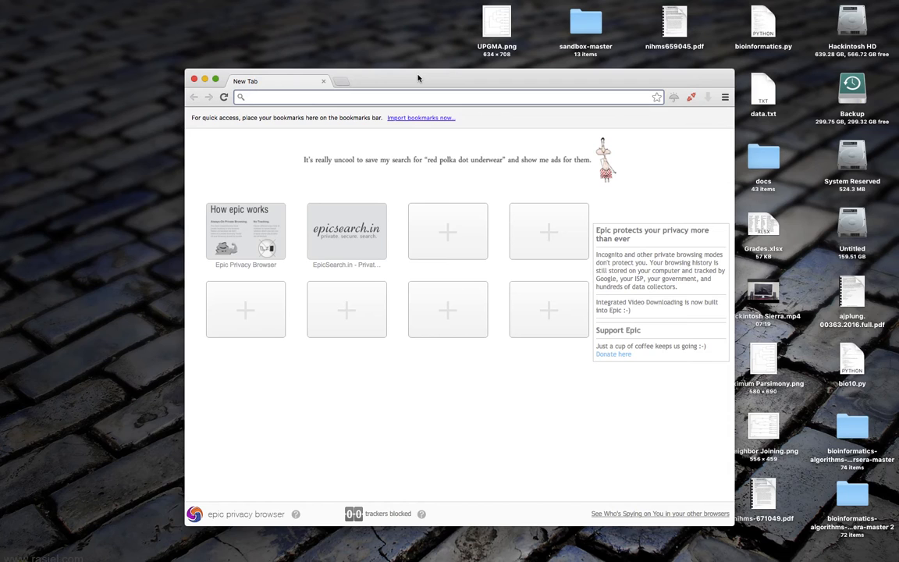
{"action": "mouse_move", "coordinate": [539, 340]}
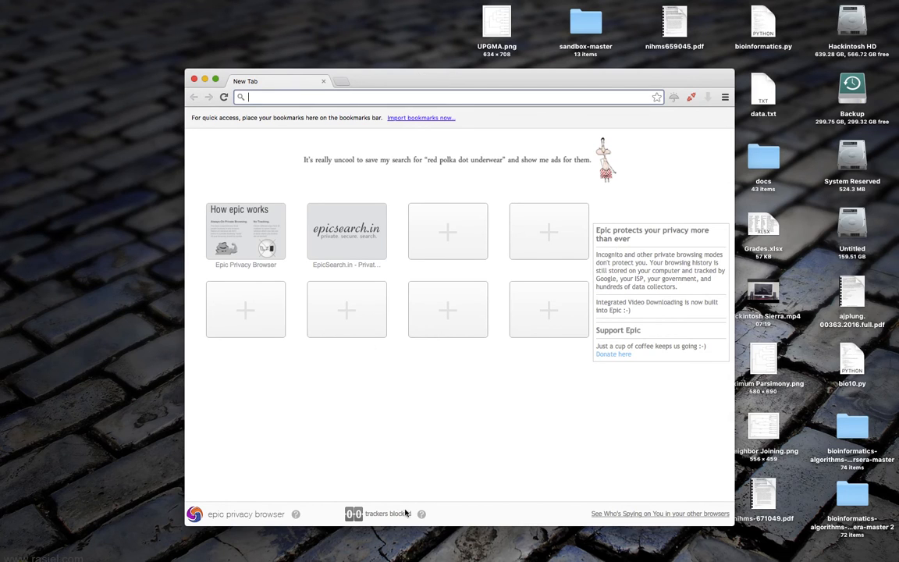
{"action": "mouse_move", "coordinate": [362, 473]}
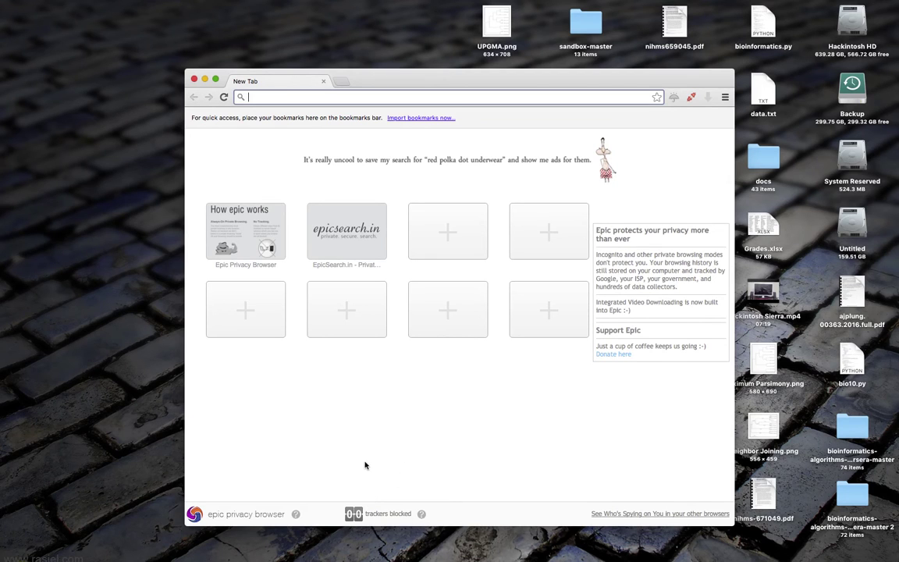
{"action": "mouse_move", "coordinate": [405, 435]}
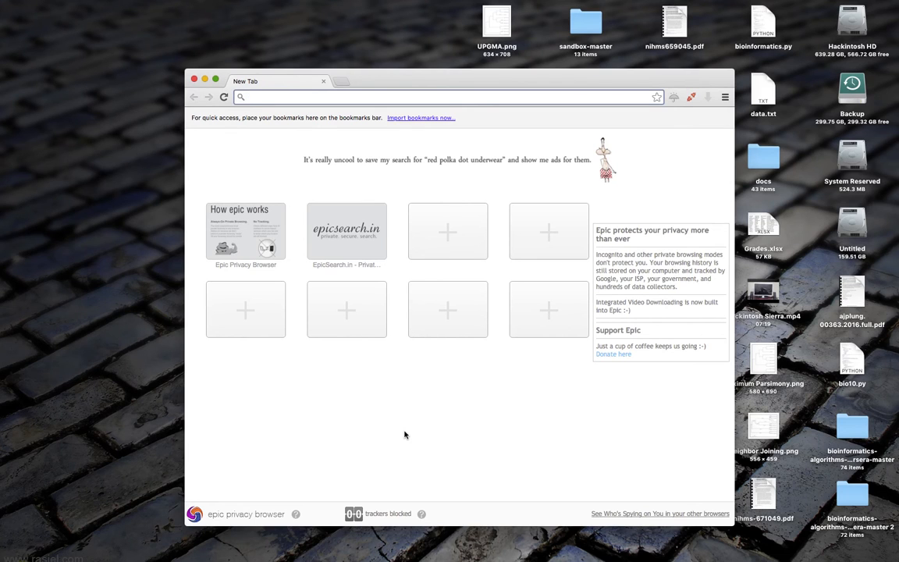
{"action": "left_click", "coordinate": [449, 97]}
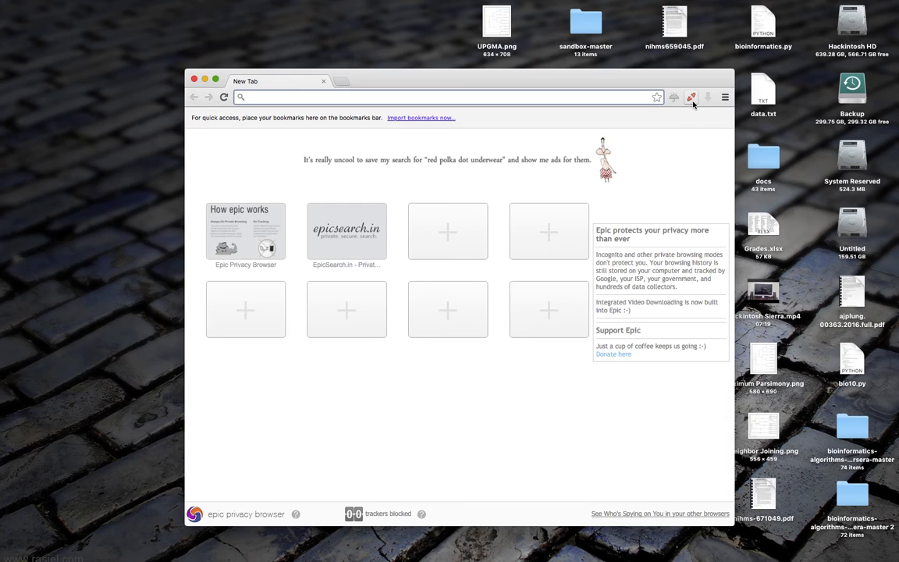
{"action": "mouse_move", "coordinate": [690, 97]}
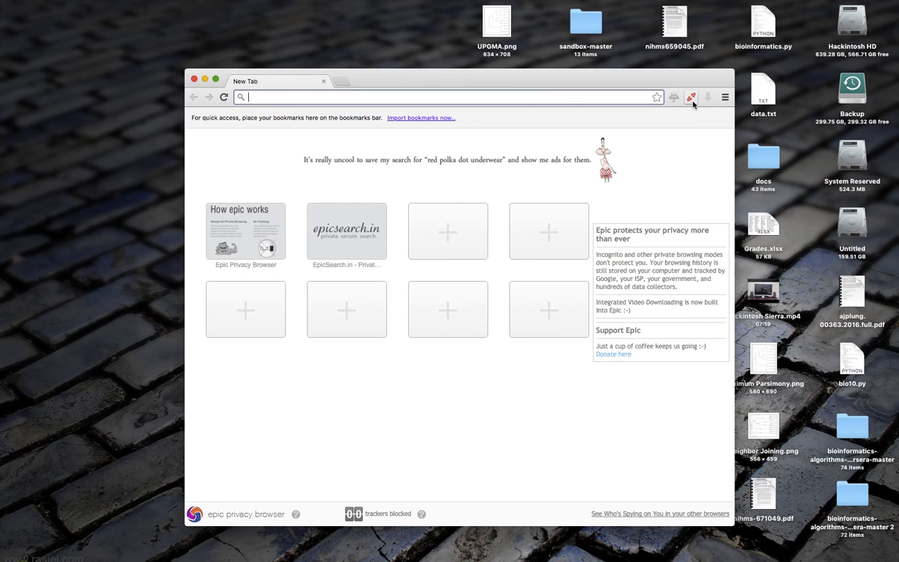
{"action": "mouse_move", "coordinate": [462, 430]}
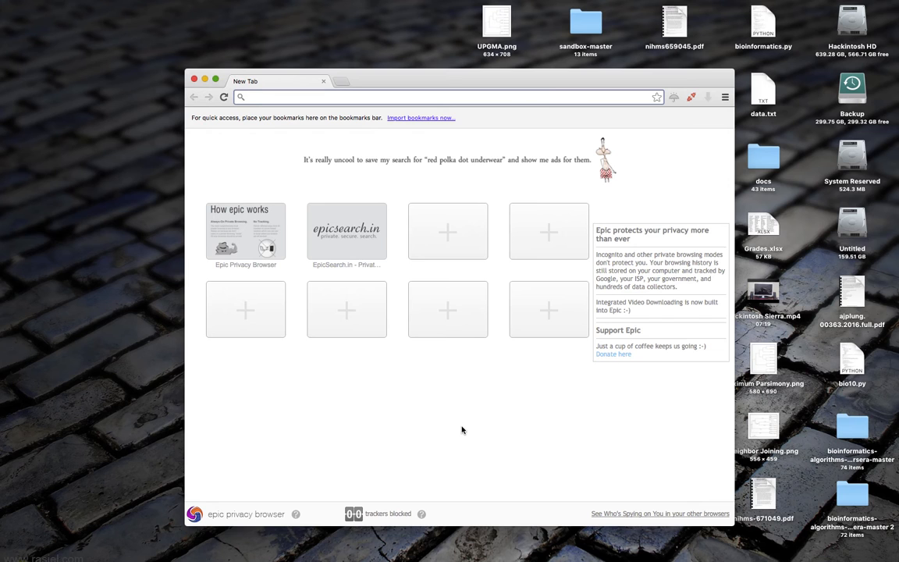
{"action": "left_click", "coordinate": [449, 96]}
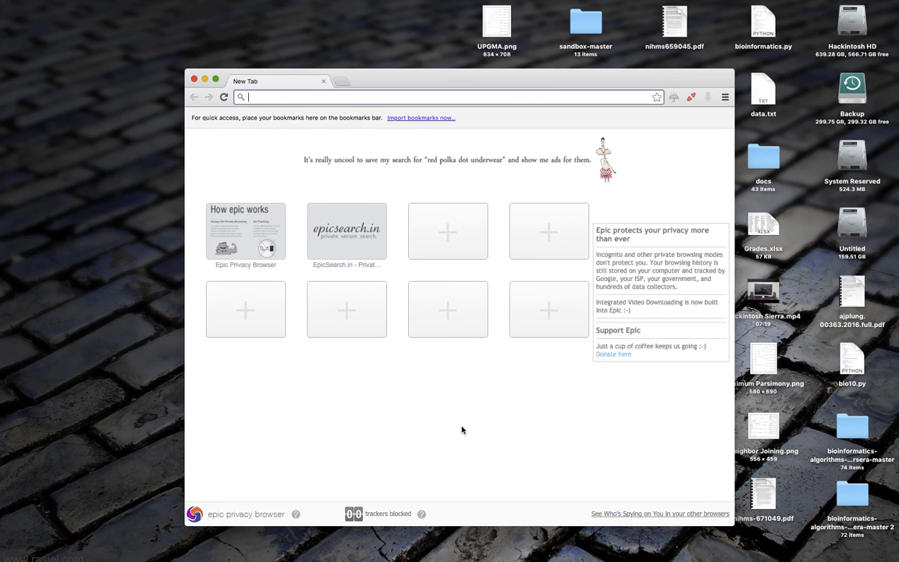
{"action": "mouse_move", "coordinate": [537, 4]}
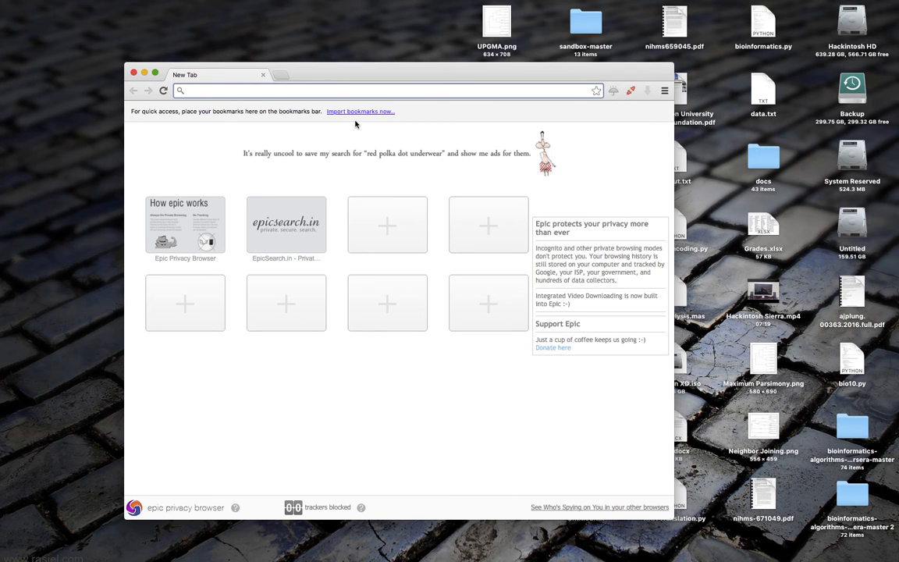
- Enter youtube.com in the address bar to load YouTube's home page
{"action": "type", "text": "www.youtube.com"}
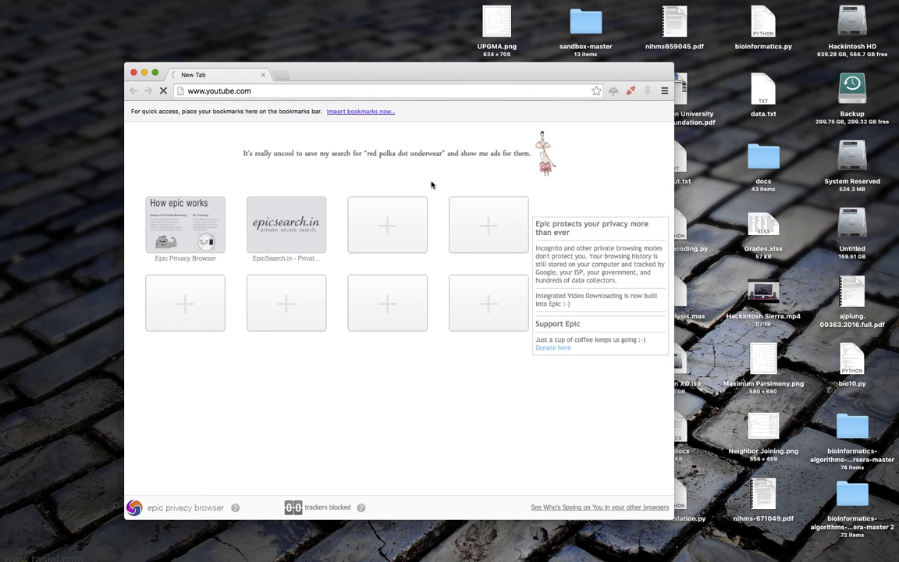
{"action": "key", "text": "Return"}
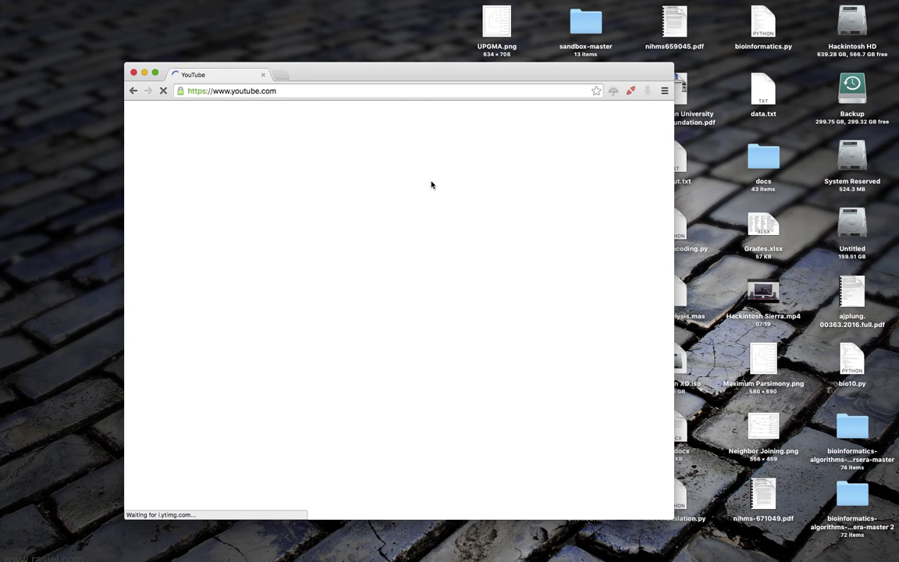
{"action": "mouse_move", "coordinate": [343, 372]}
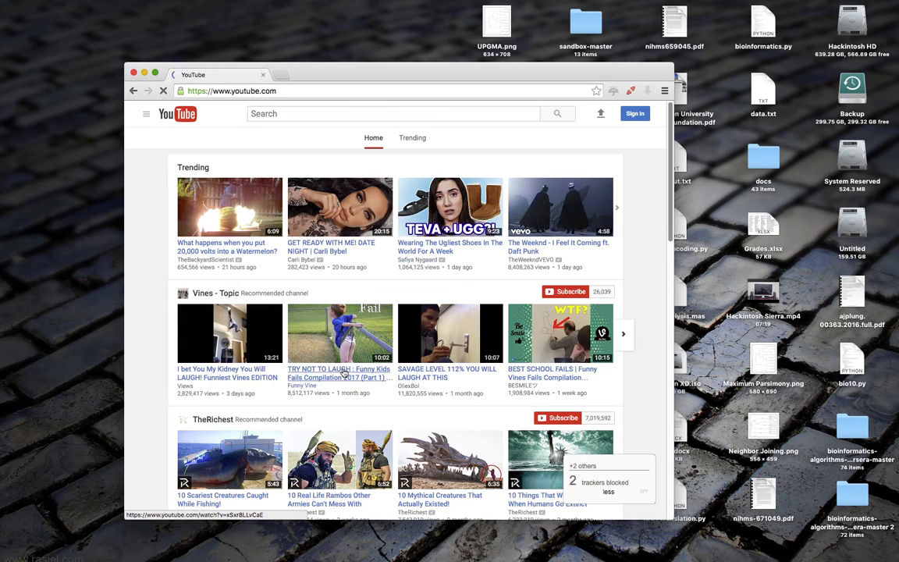
{"action": "mouse_move", "coordinate": [340, 371]}
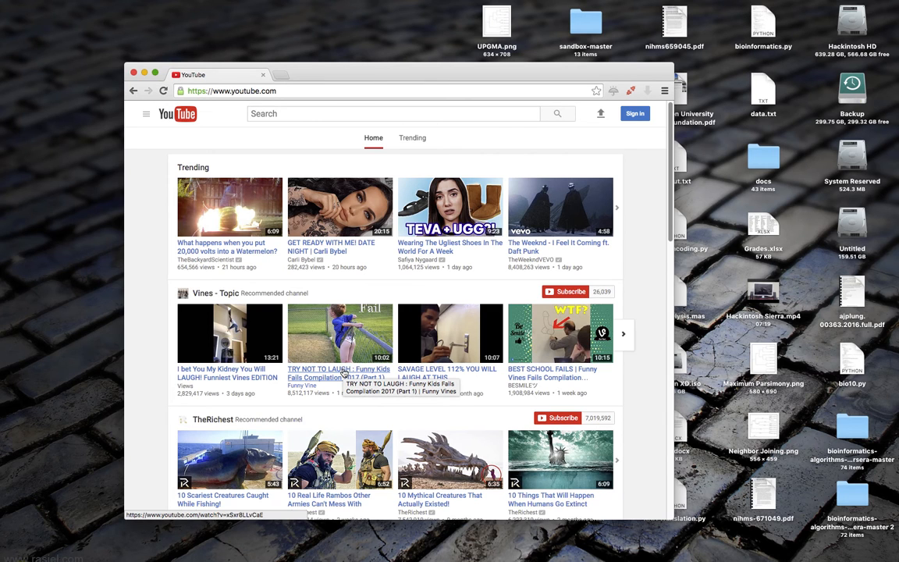
{"action": "mouse_move", "coordinate": [351, 182]}
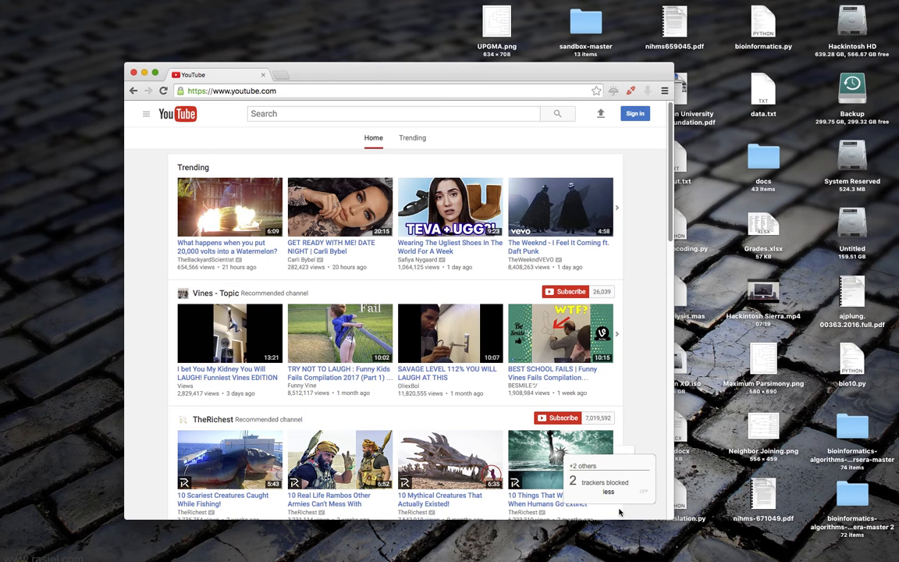
{"action": "mouse_move", "coordinate": [542, 340]}
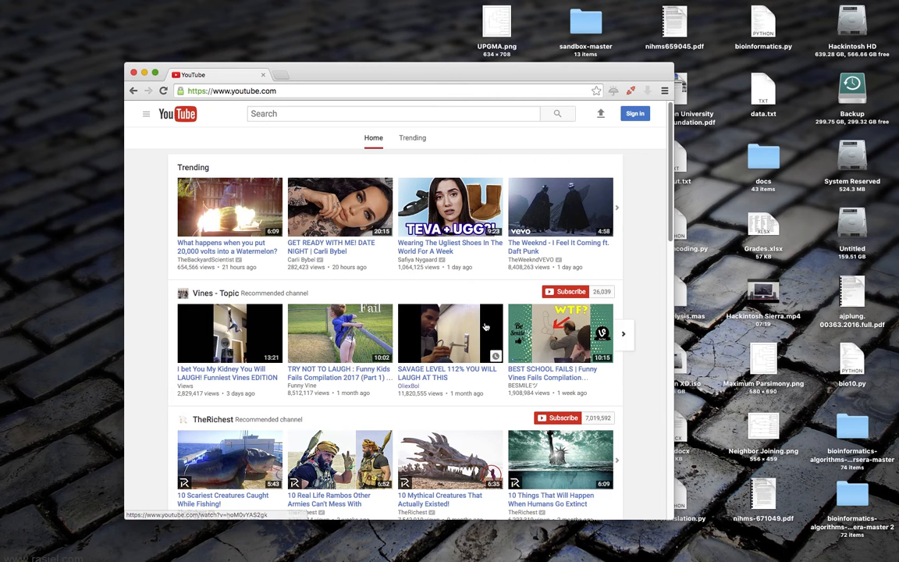
{"action": "mouse_move", "coordinate": [528, 254]}
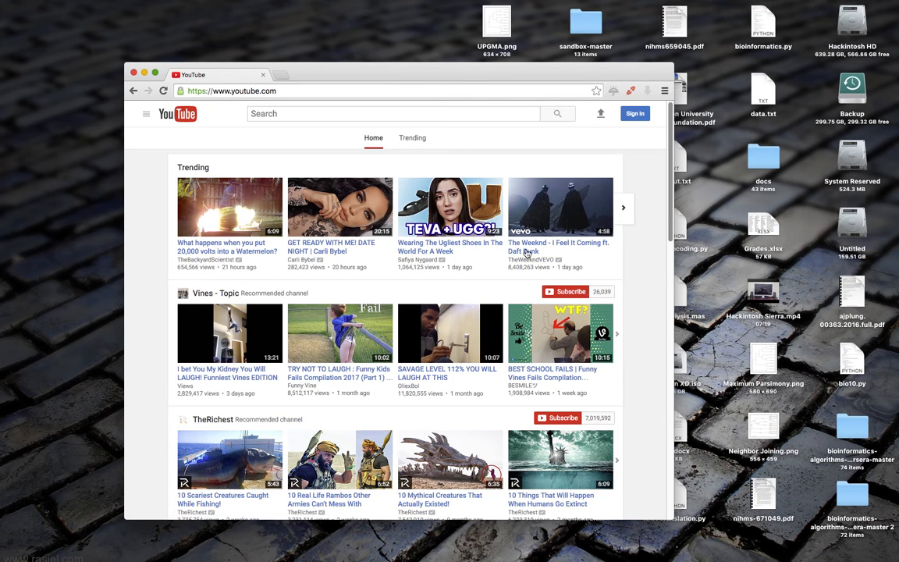
{"action": "mouse_move", "coordinate": [584, 138]}
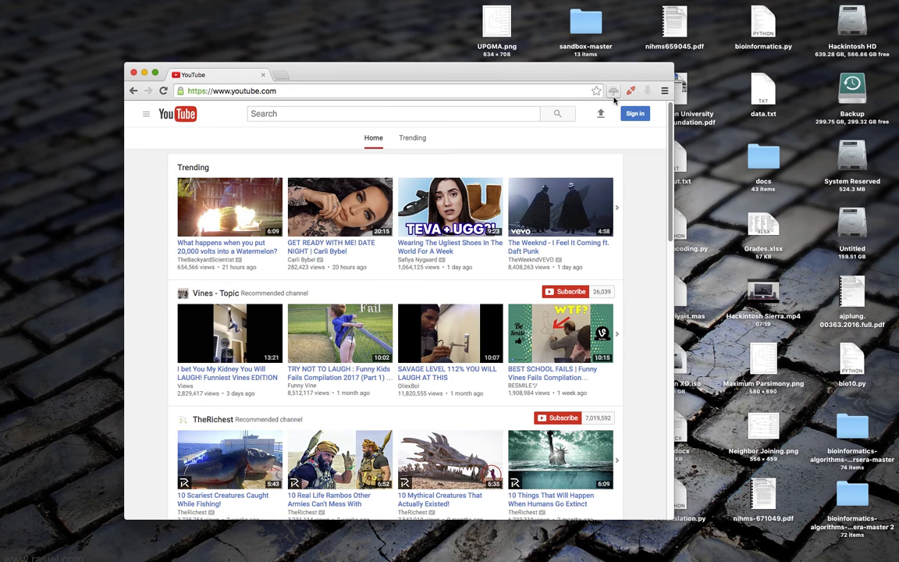
{"action": "left_click", "coordinate": [613, 91]}
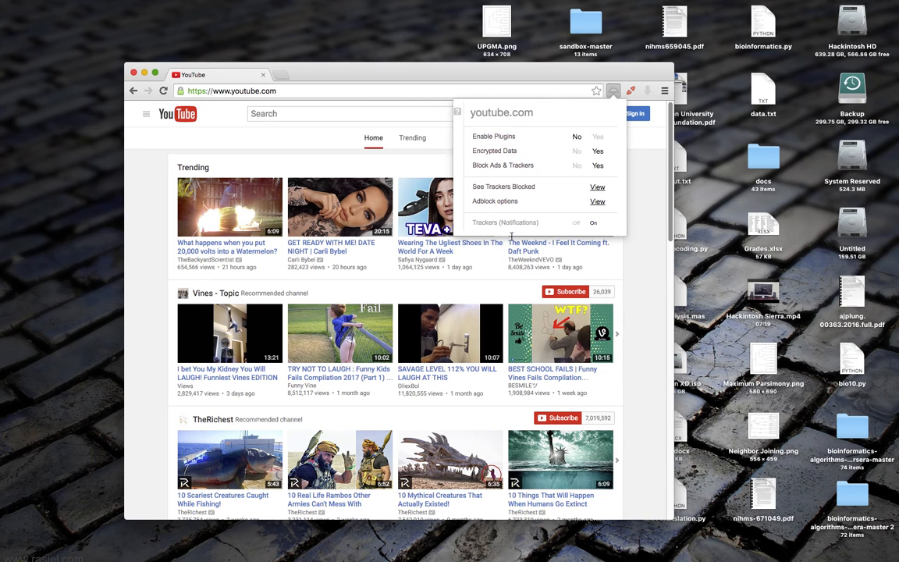
{"action": "mouse_move", "coordinate": [529, 150]}
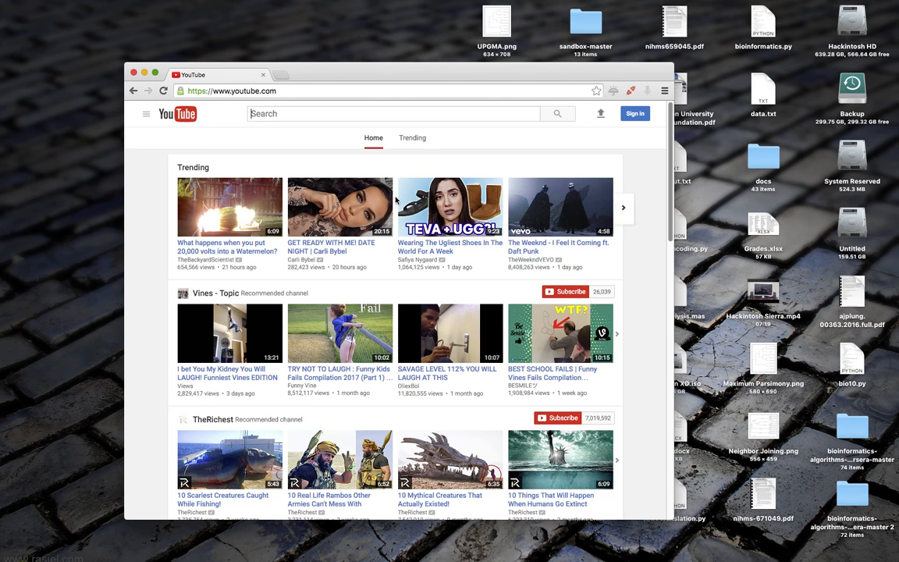
{"action": "mouse_move", "coordinate": [396, 163]}
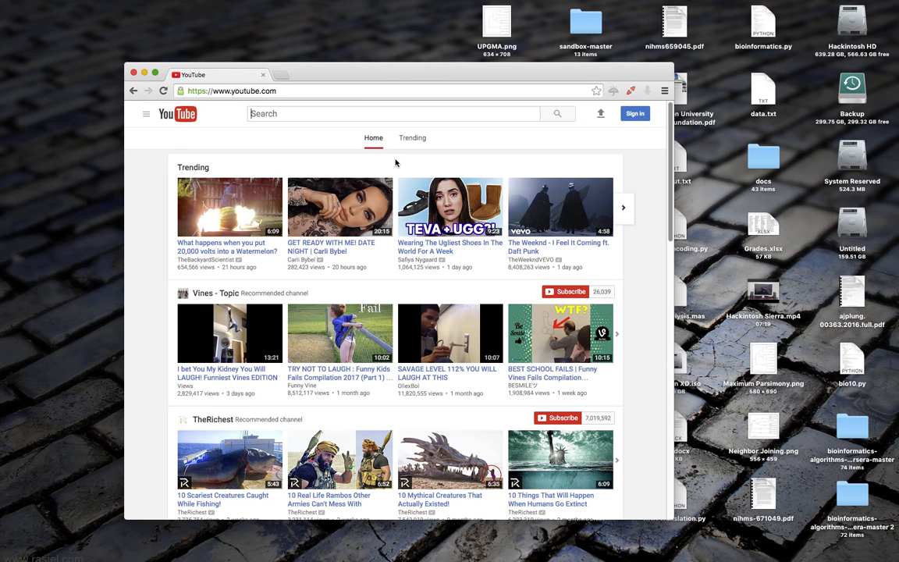
- Open the 'What happens when you put 20,000 volts into a Watermelon?' trending video
{"action": "left_click", "coordinate": [230, 207]}
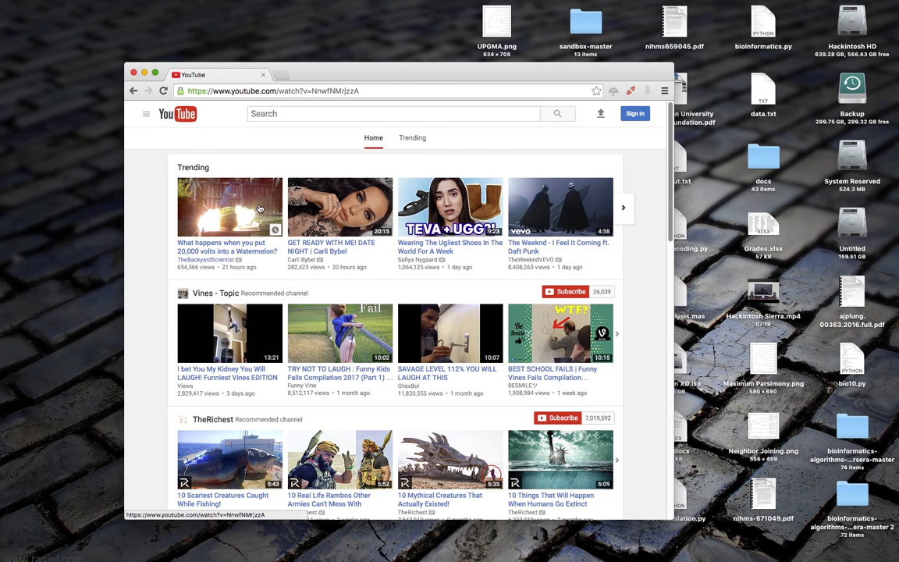
{"action": "left_click", "coordinate": [230, 206]}
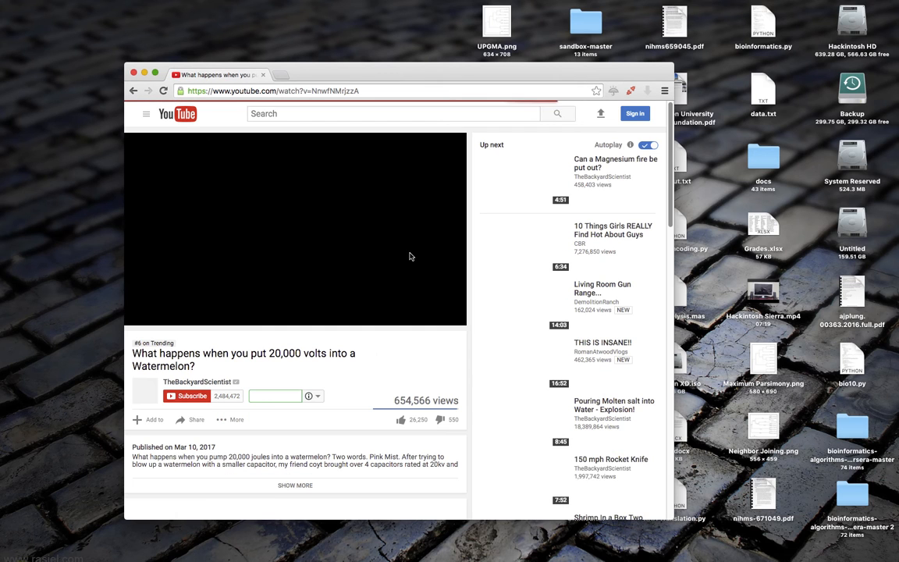
- Pause the watermelon video at its start and scroll to the download button
{"action": "left_click", "coordinate": [295, 226]}
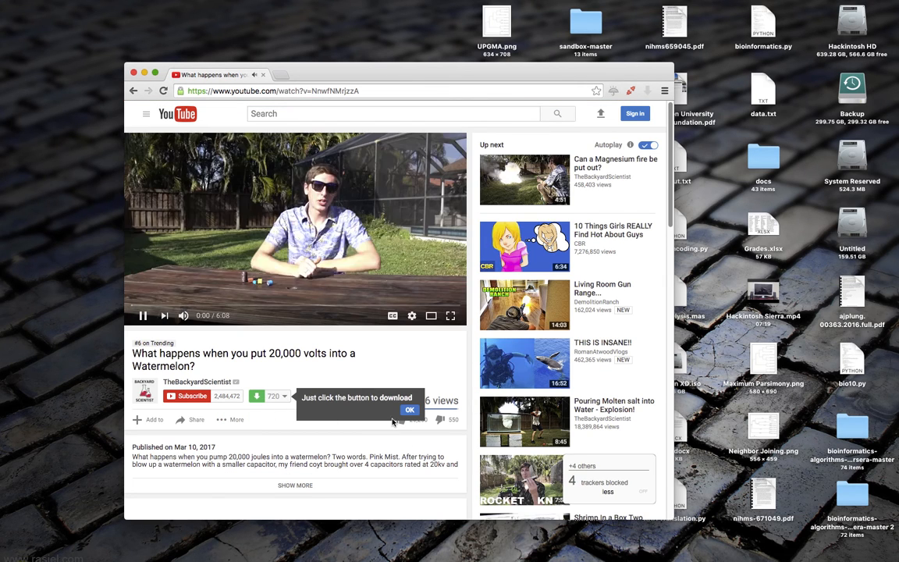
{"action": "left_click", "coordinate": [143, 315]}
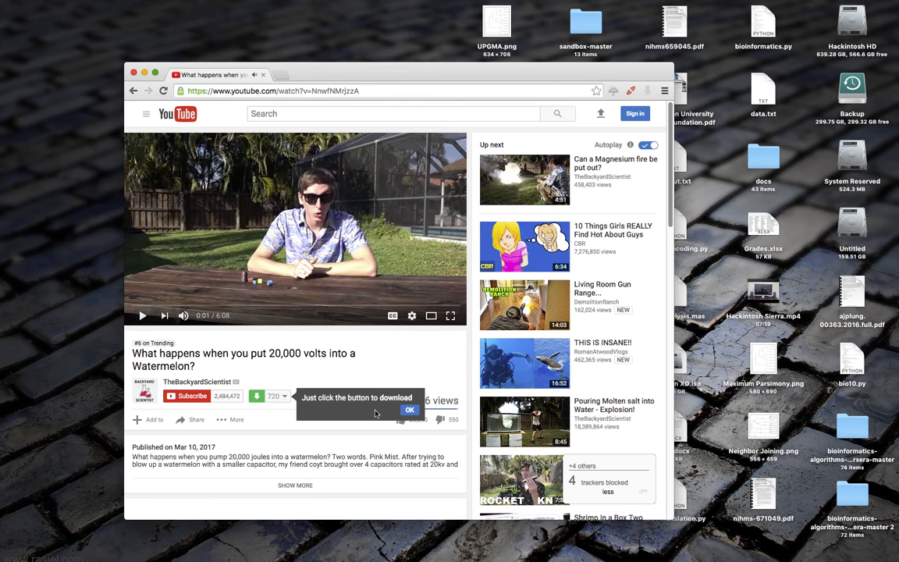
{"action": "scroll", "scroll_direction": "down", "scroll_amount": 3}
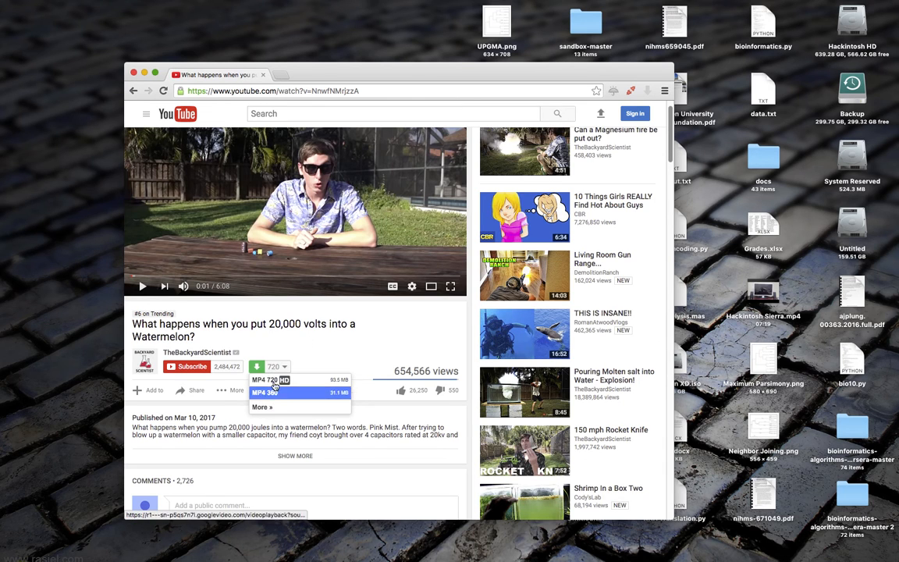
{"action": "mouse_move", "coordinate": [262, 408]}
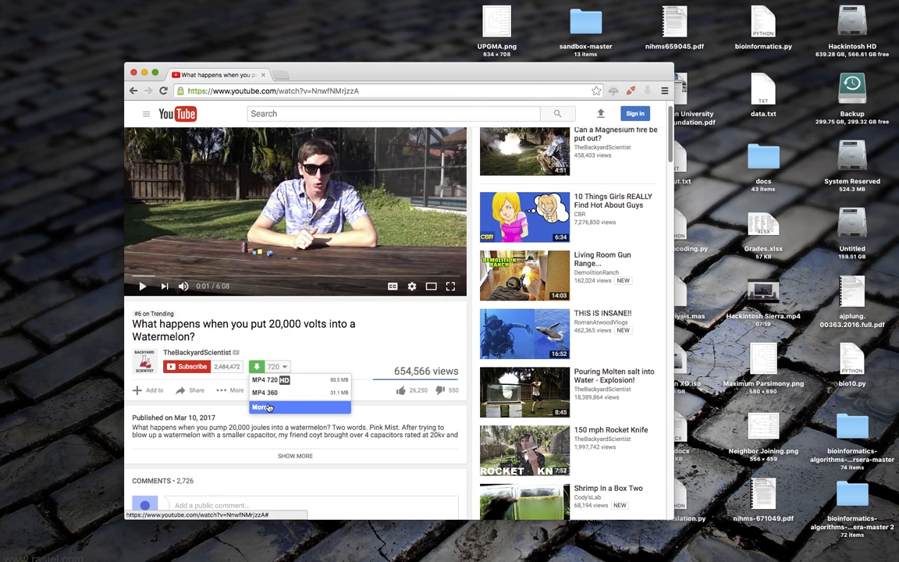
- Expand the download formats list and scroll through options from HD MP4 to audio-only
{"action": "left_click", "coordinate": [266, 406]}
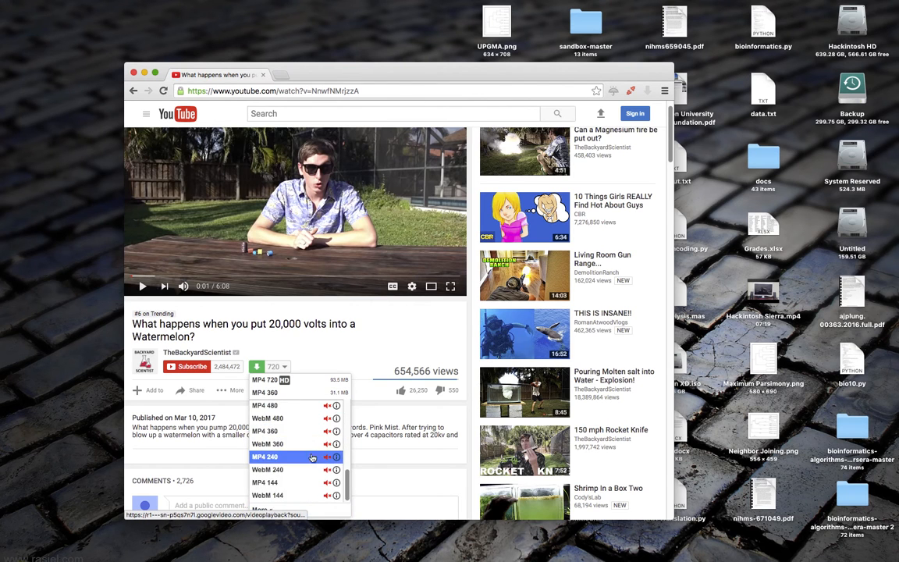
{"action": "scroll", "scroll_direction": "down", "scroll_amount": 3}
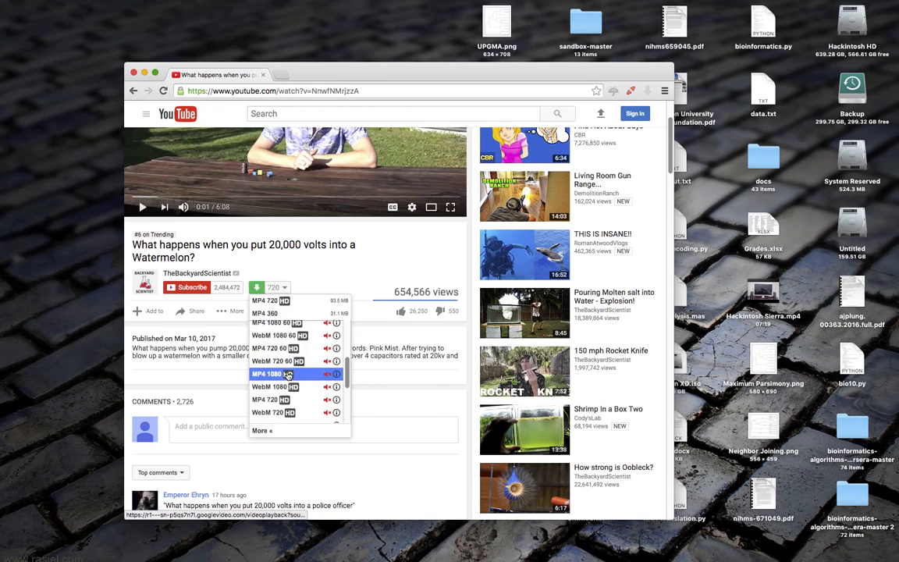
{"action": "scroll", "scroll_direction": "down", "scroll_amount": 3}
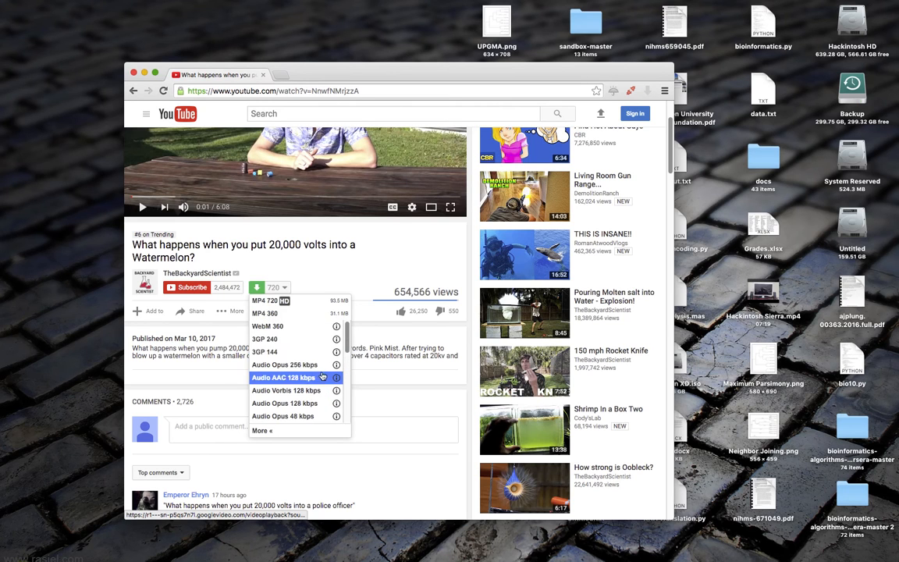
{"action": "scroll", "scroll_direction": "down", "scroll_amount": 3}
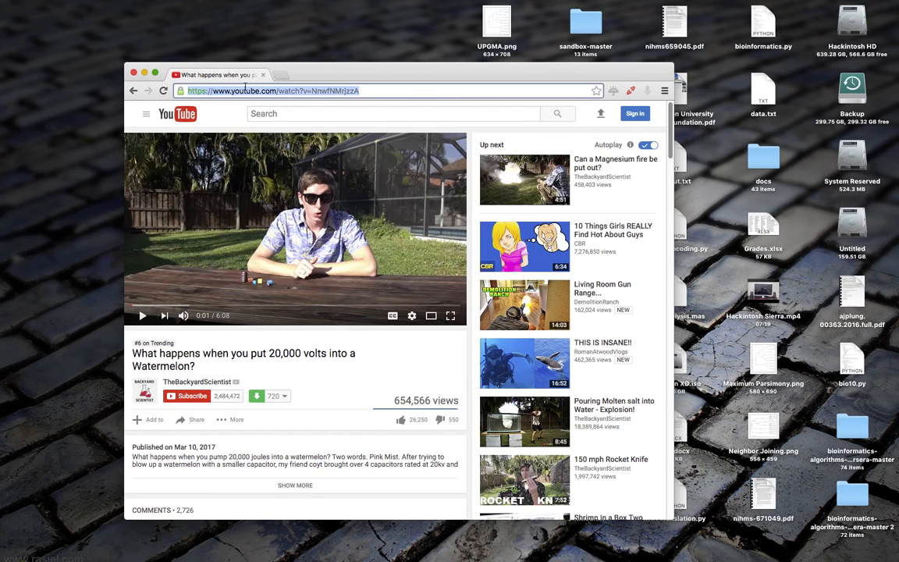
{"action": "mouse_move", "coordinate": [247, 90]}
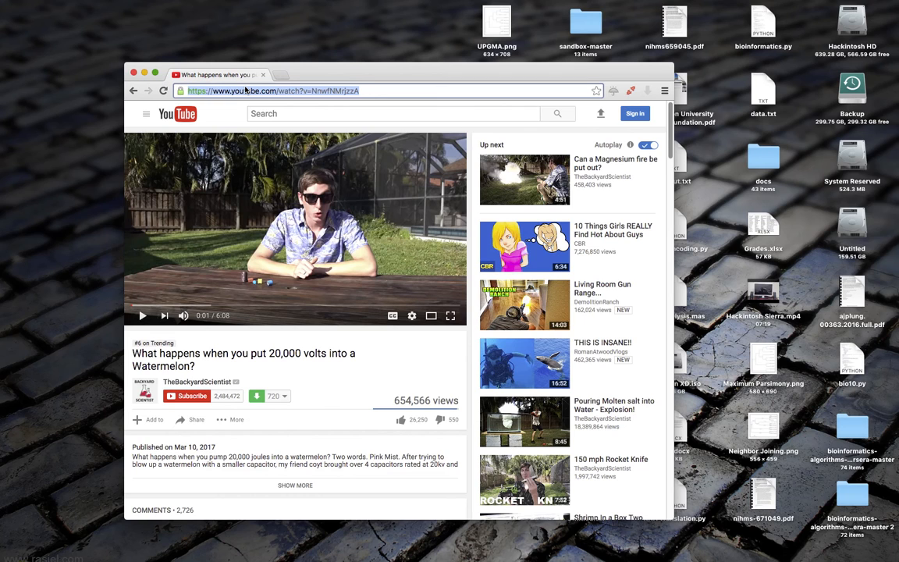
- Load epicbrowser.com, start the Mac installer download, and close the downloads bar
{"action": "type", "text": "www.epicbros"}
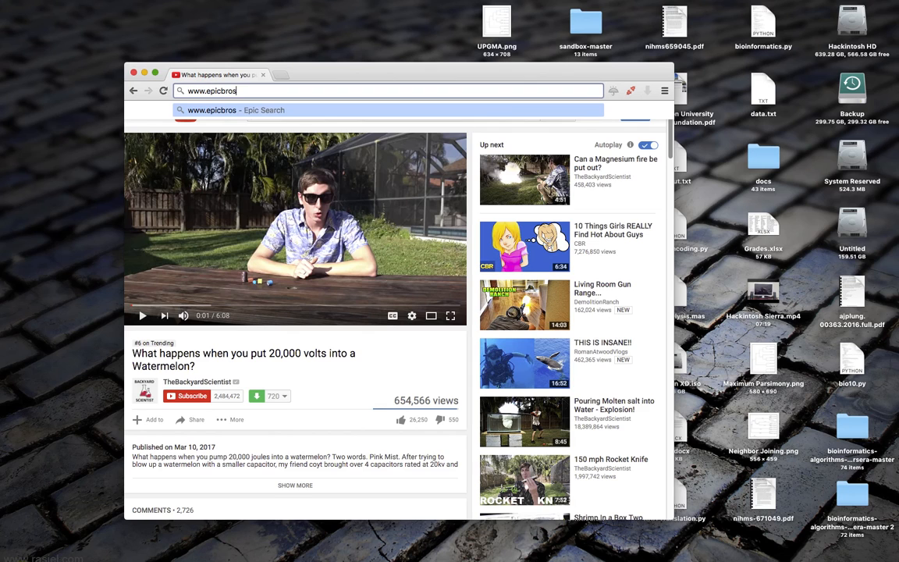
{"action": "key", "text": "Return"}
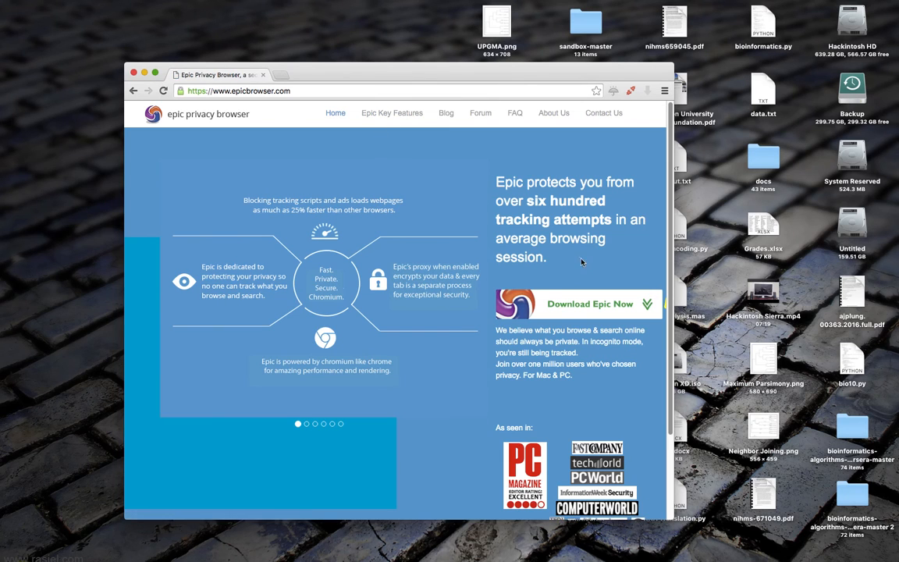
{"action": "left_click", "coordinate": [578, 304]}
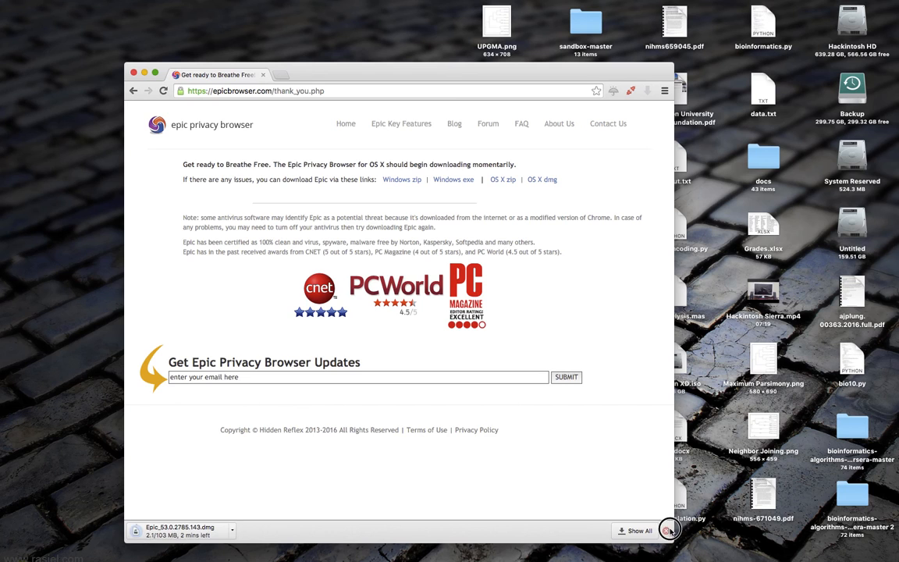
{"action": "left_click", "coordinate": [669, 530]}
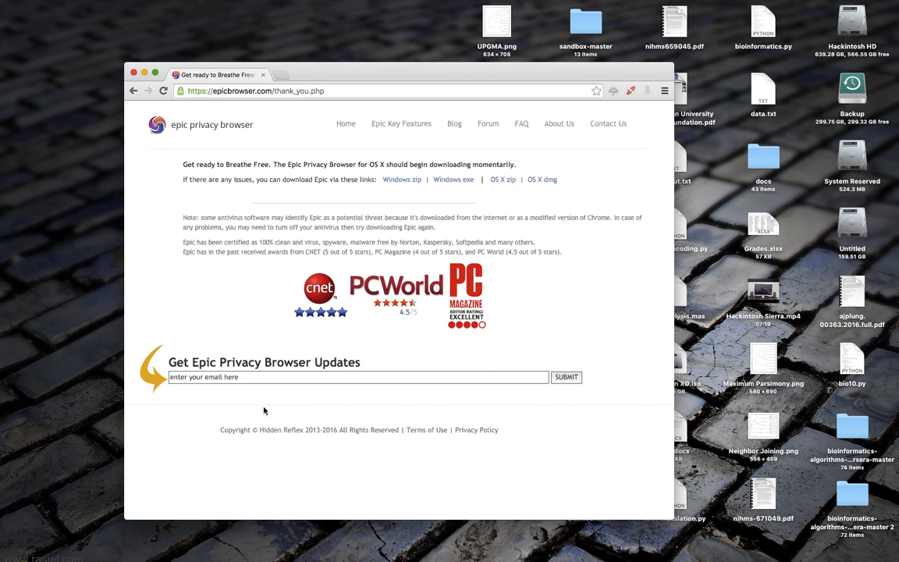
- Return to the Epic home page and follow the 'Epic Key Features' navigation link
{"action": "left_click", "coordinate": [133, 90]}
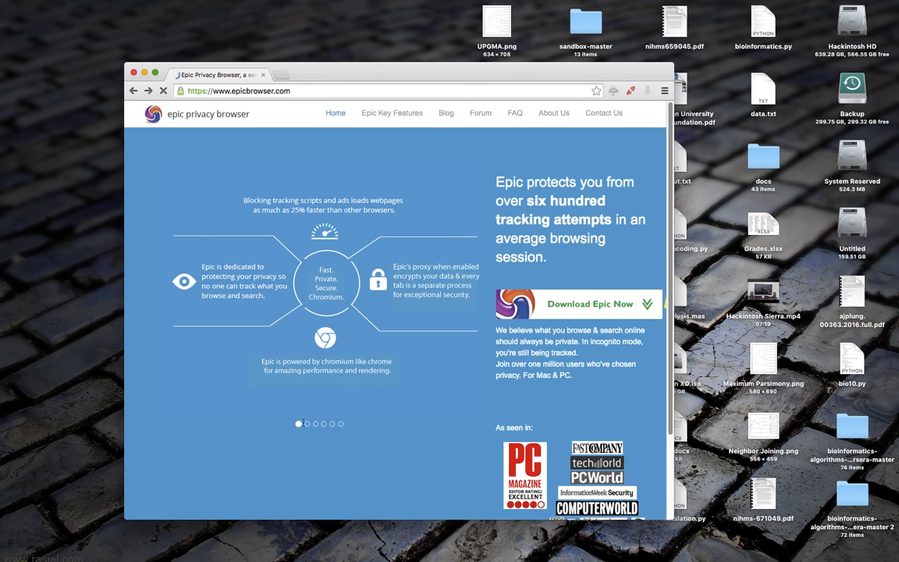
{"action": "left_click", "coordinate": [307, 424]}
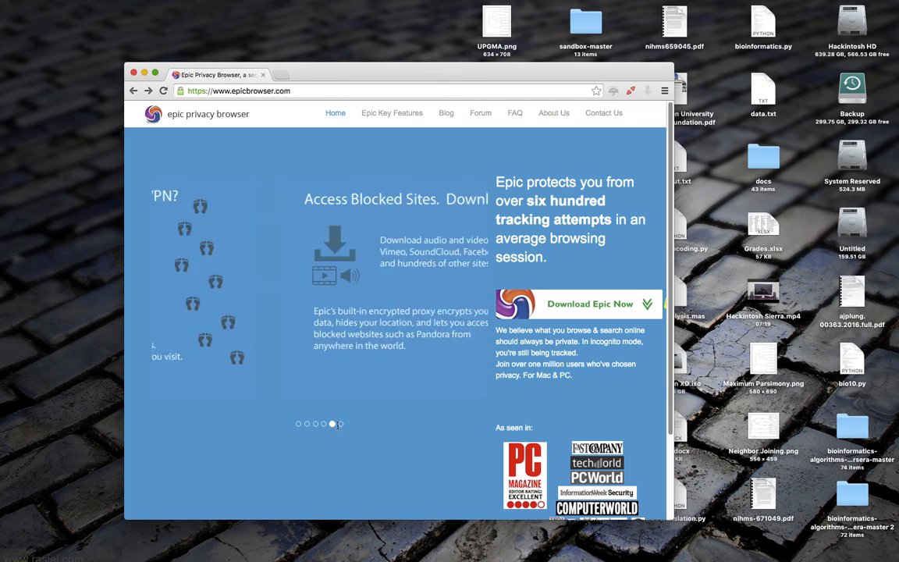
{"action": "left_click", "coordinate": [392, 112]}
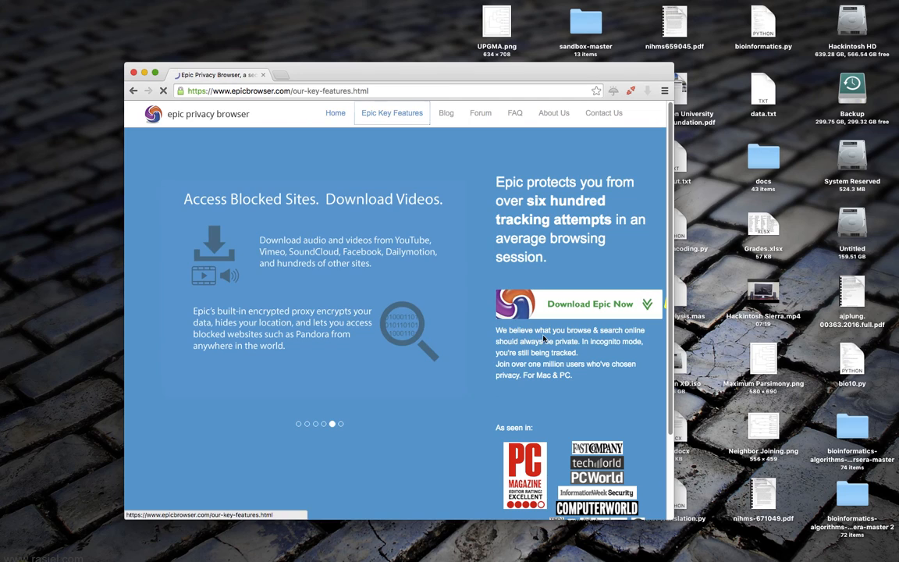
- Select 'How Epic protects you' and scroll through its privacy feature cards, back to the top
{"action": "left_click", "coordinate": [392, 112]}
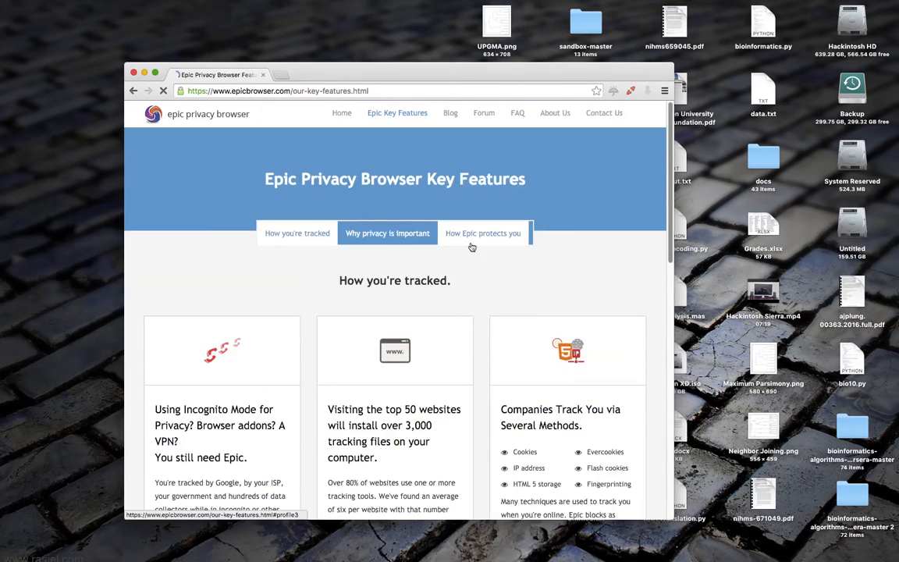
{"action": "scroll", "scroll_direction": "down", "scroll_amount": 3}
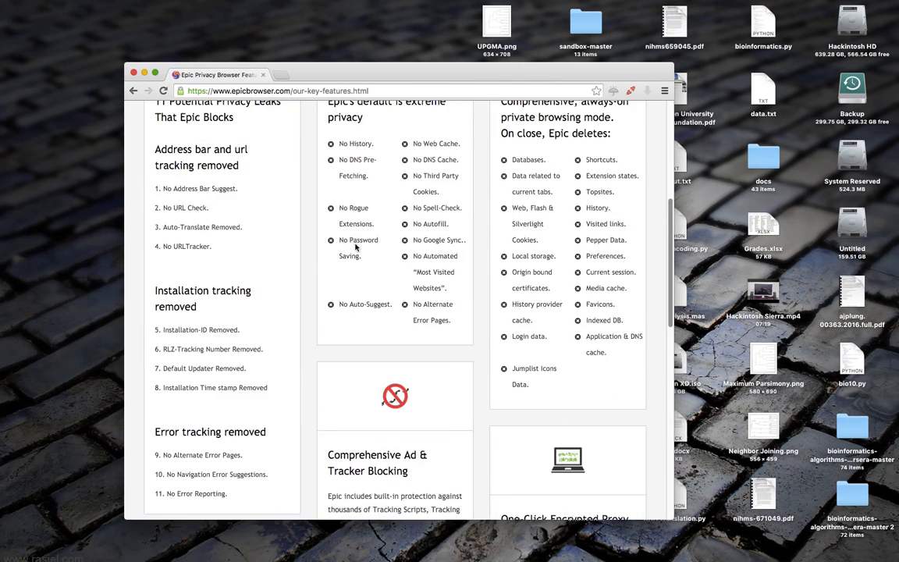
{"action": "scroll", "scroll_direction": "up", "scroll_amount": 3}
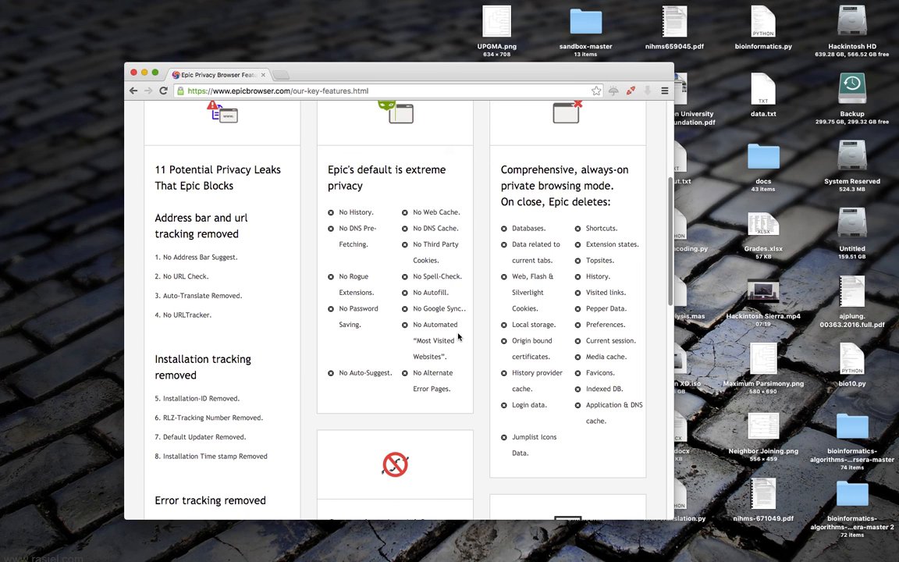
{"action": "mouse_move", "coordinate": [442, 245]}
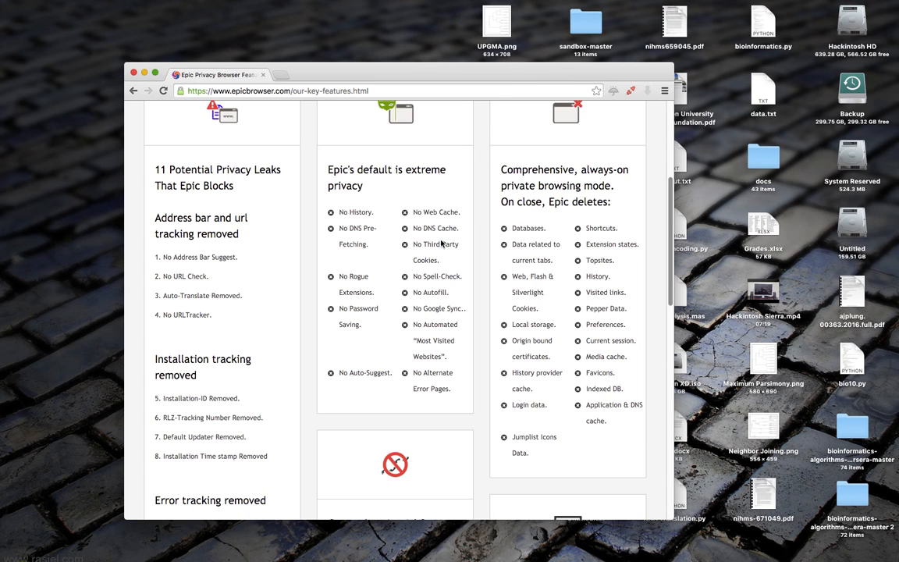
{"action": "mouse_move", "coordinate": [746, 352]}
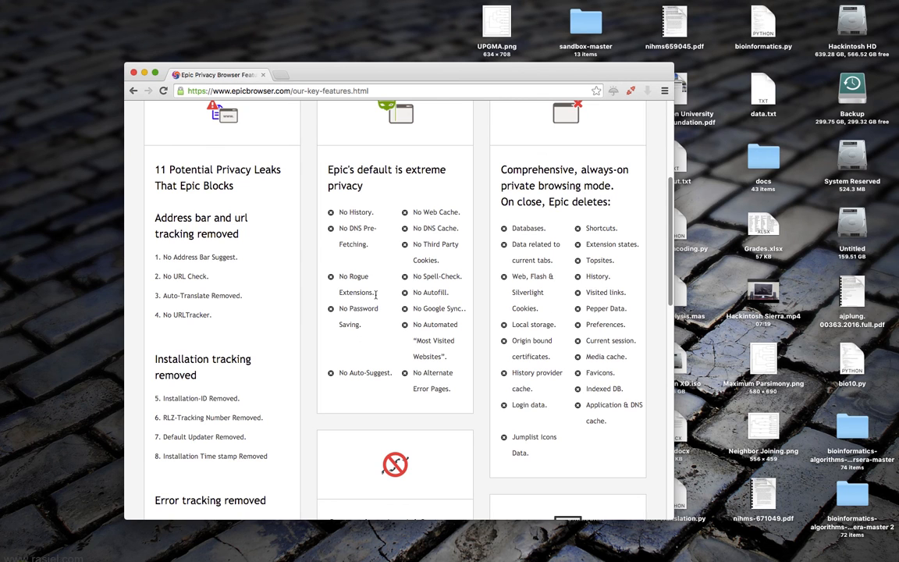
{"action": "scroll", "scroll_direction": "down", "scroll_amount": 3}
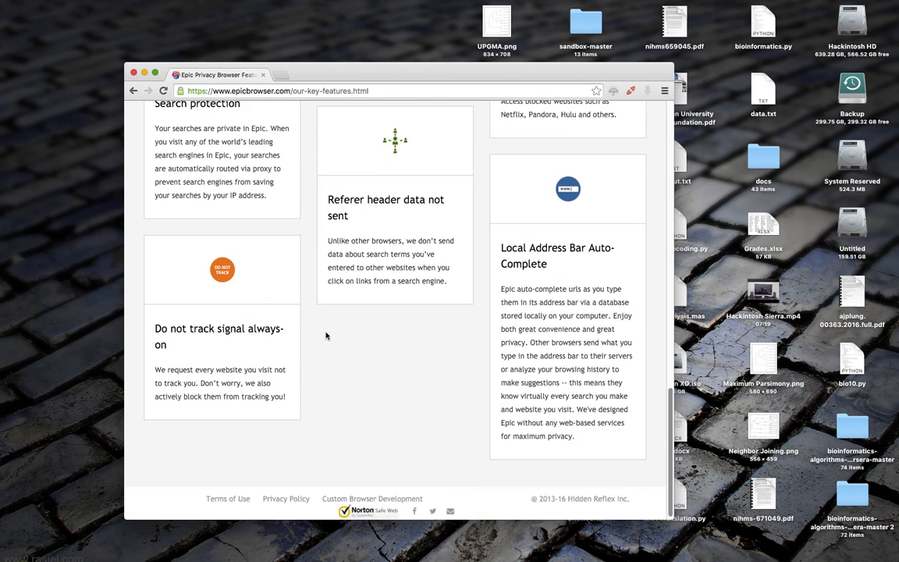
{"action": "scroll", "scroll_direction": "up", "scroll_amount": 3}
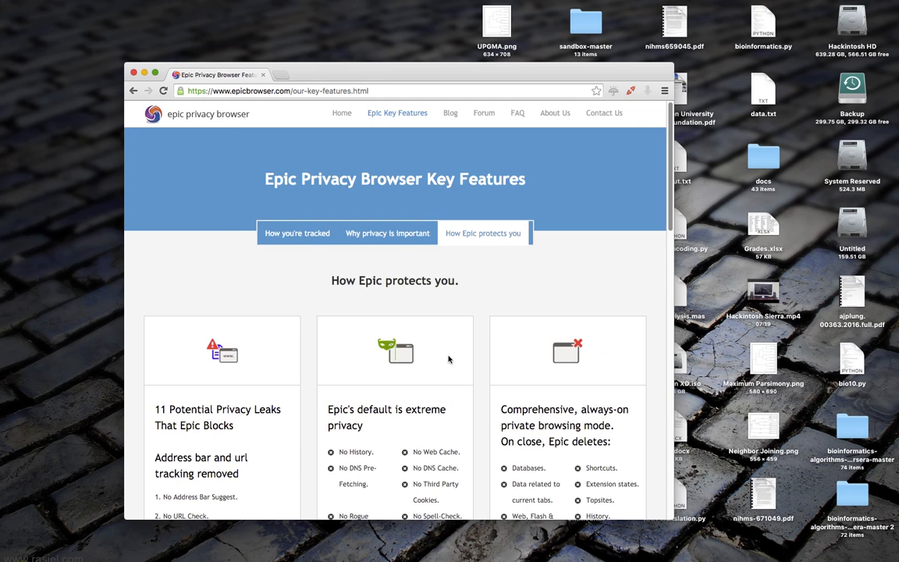
{"action": "scroll", "scroll_direction": "down", "scroll_amount": 3}
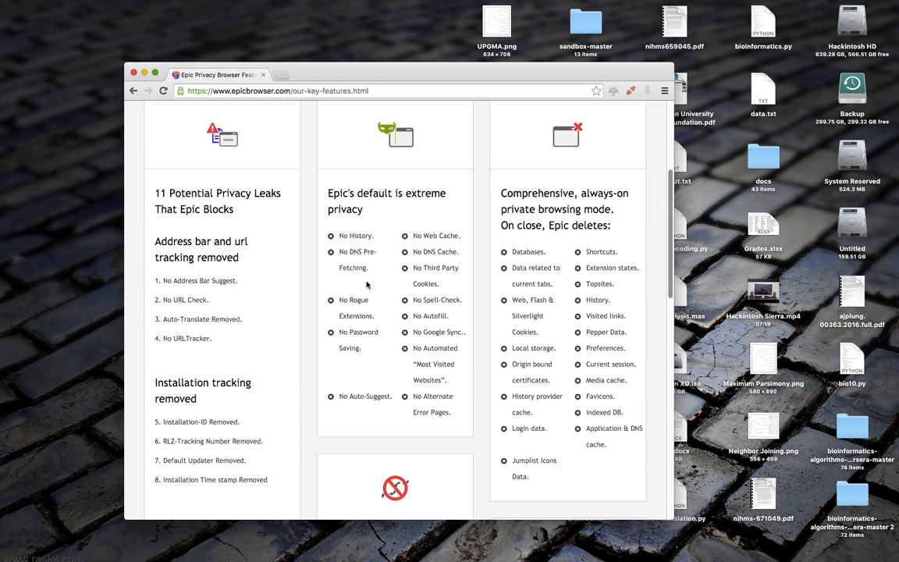
{"action": "scroll", "scroll_direction": "down", "scroll_amount": 3}
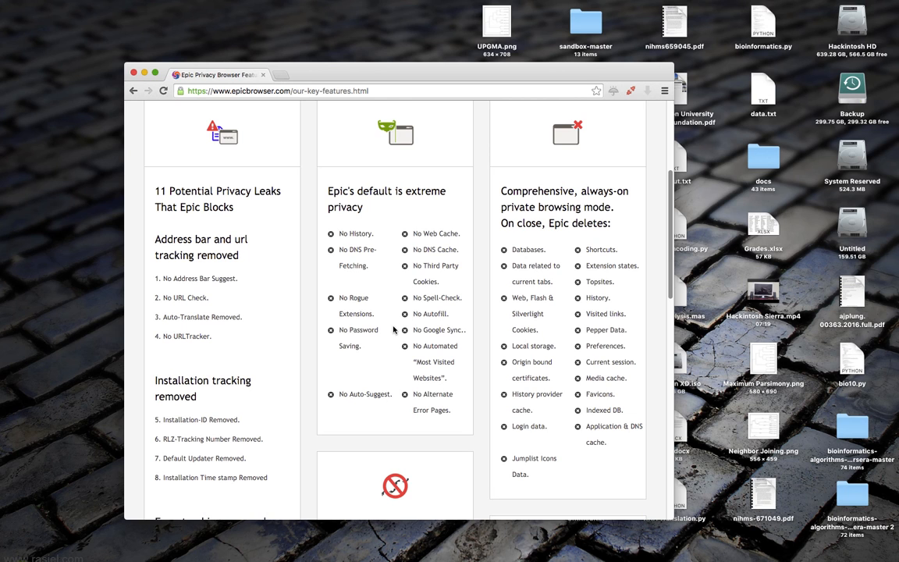
{"action": "mouse_move", "coordinate": [453, 214]}
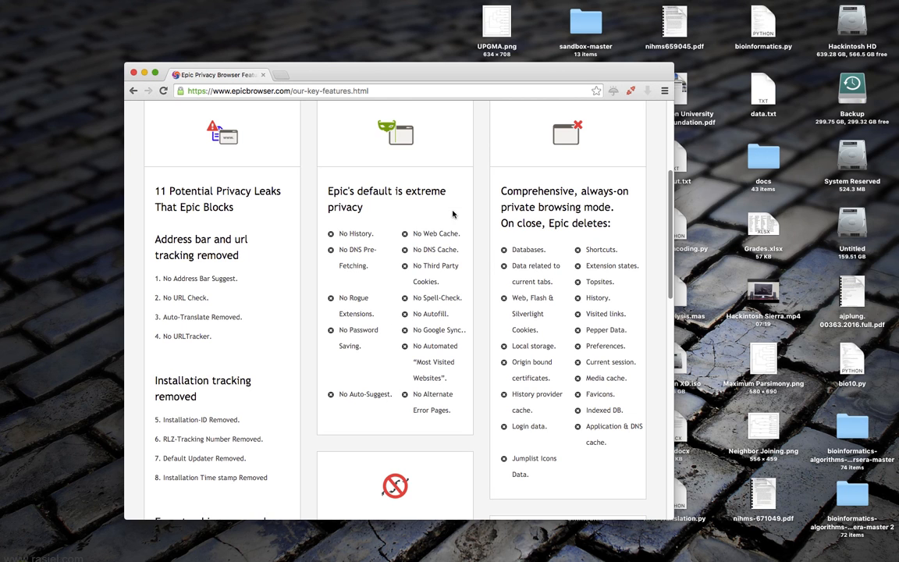
{"action": "scroll", "scroll_direction": "down", "scroll_amount": 3}
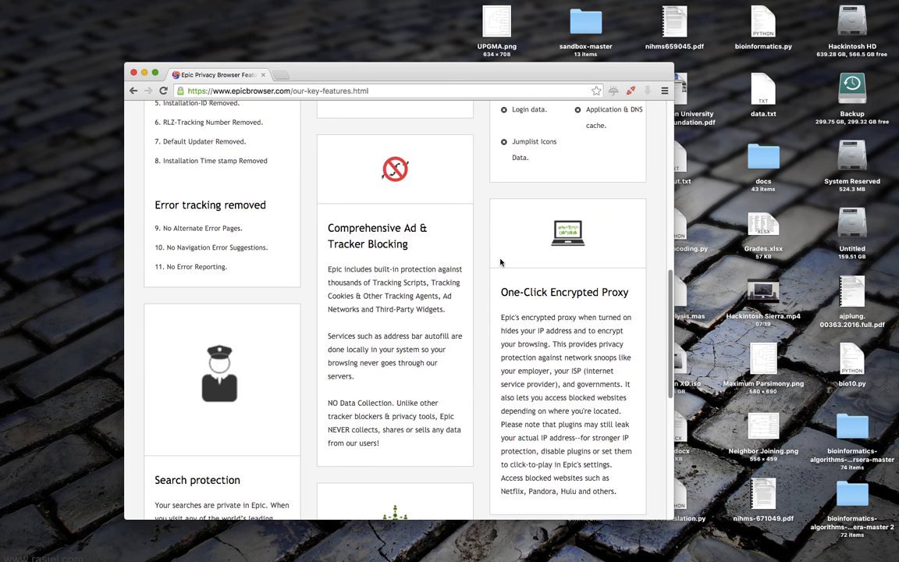
{"action": "scroll", "scroll_direction": "up", "scroll_amount": 3}
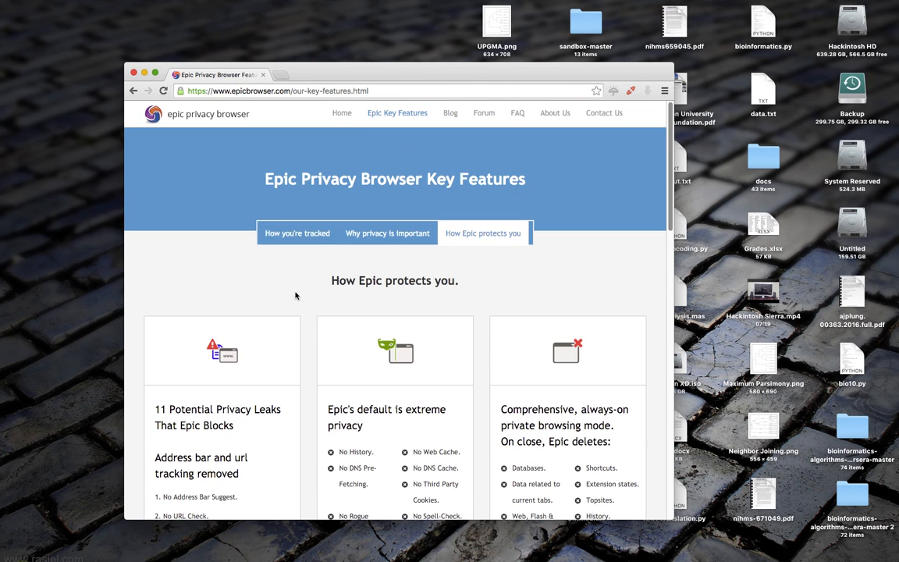
{"action": "mouse_move", "coordinate": [268, 221]}
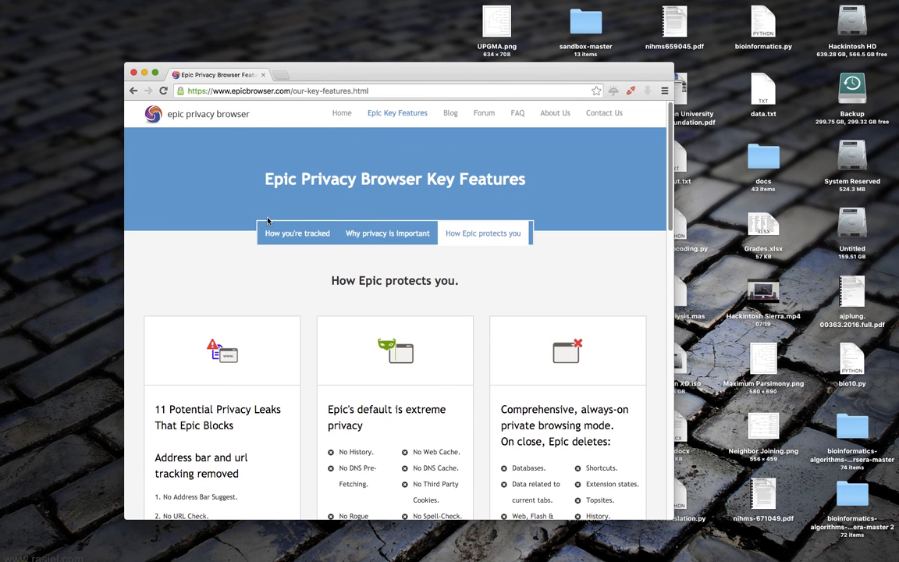
{"action": "mouse_move", "coordinate": [353, 205]}
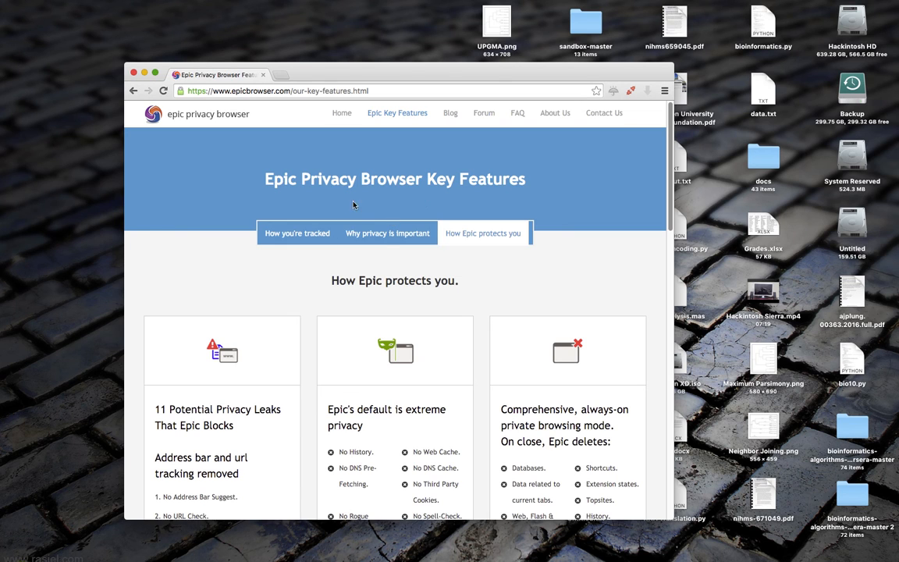
{"action": "mouse_move", "coordinate": [527, 252]}
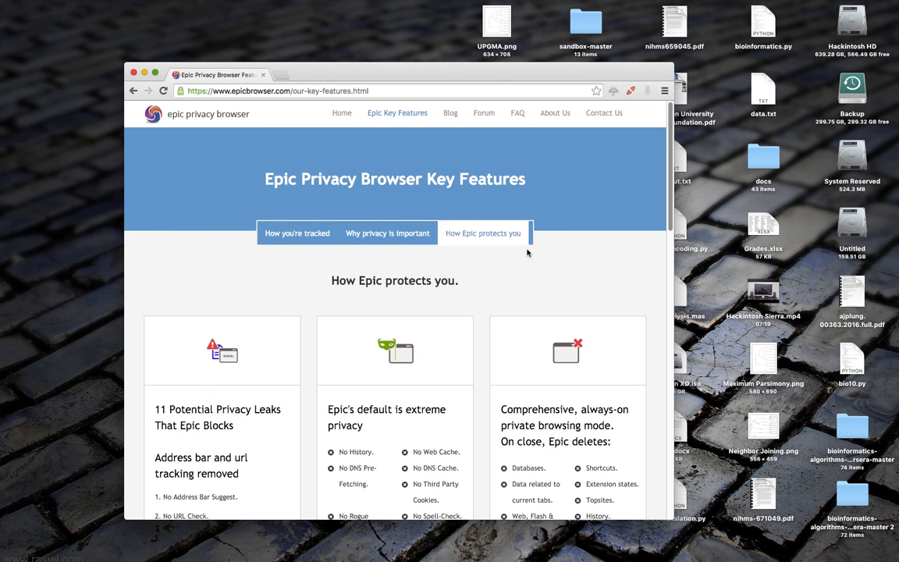
{"action": "mouse_move", "coordinate": [385, 262]}
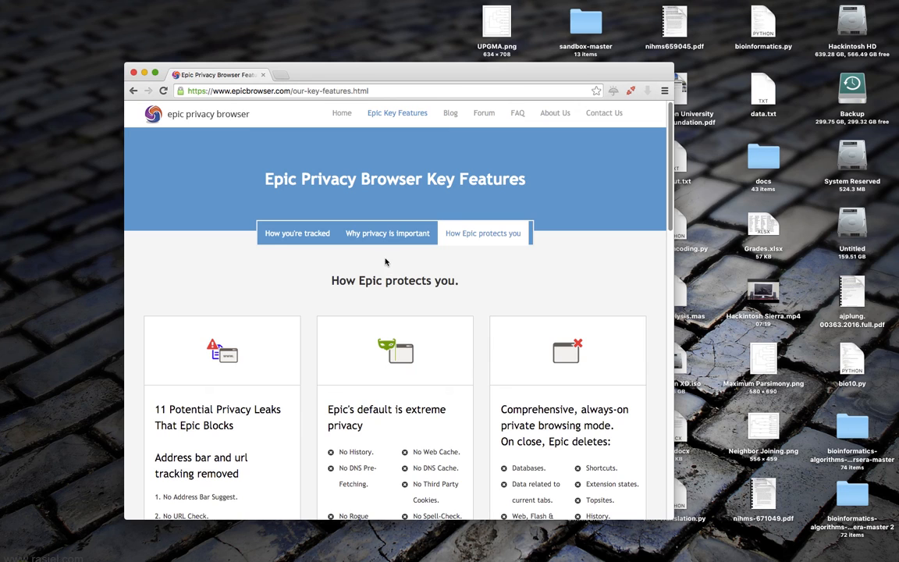
{"action": "mouse_move", "coordinate": [511, 210]}
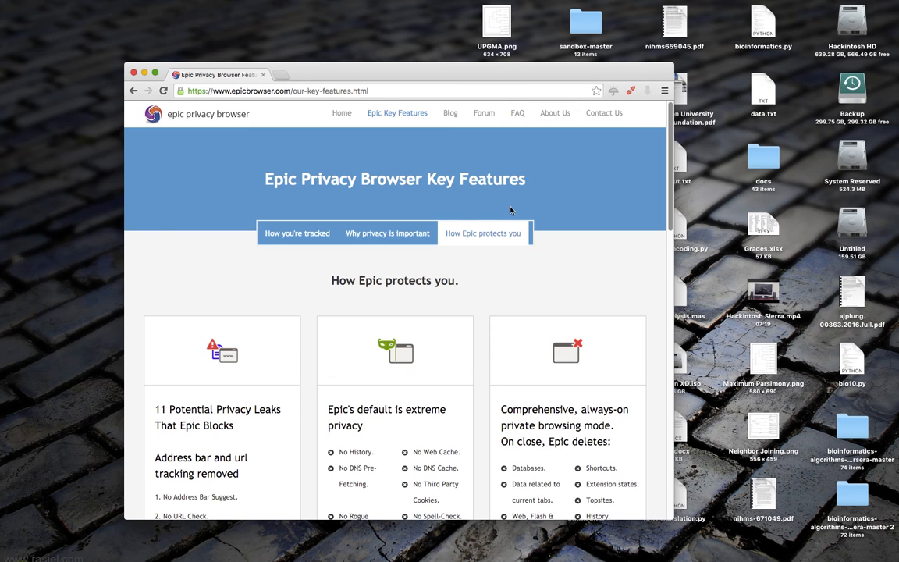